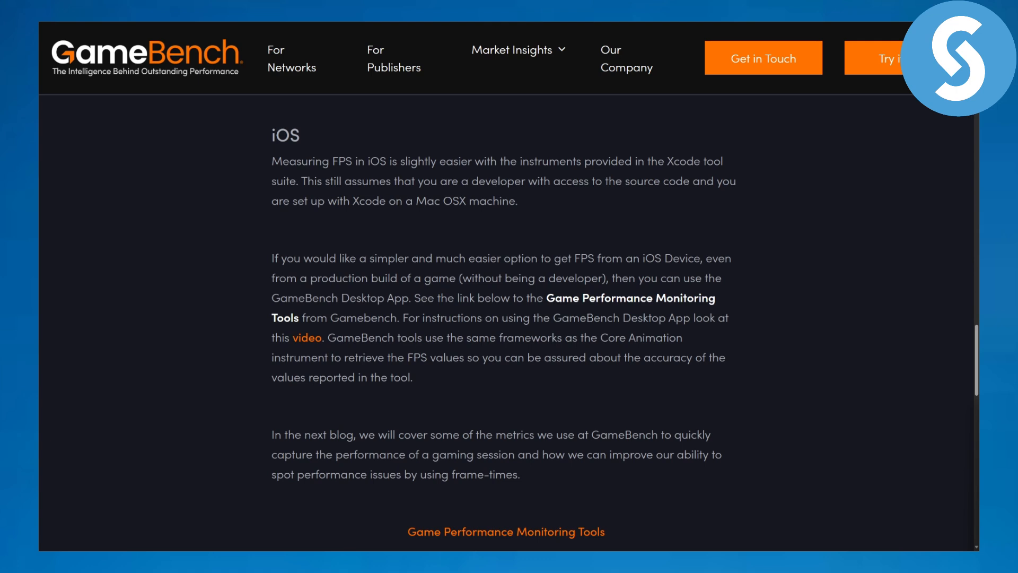
Highlight the words 'Game Performance Monitoring' in the iOS paragraph's bold link text
click(507, 248)
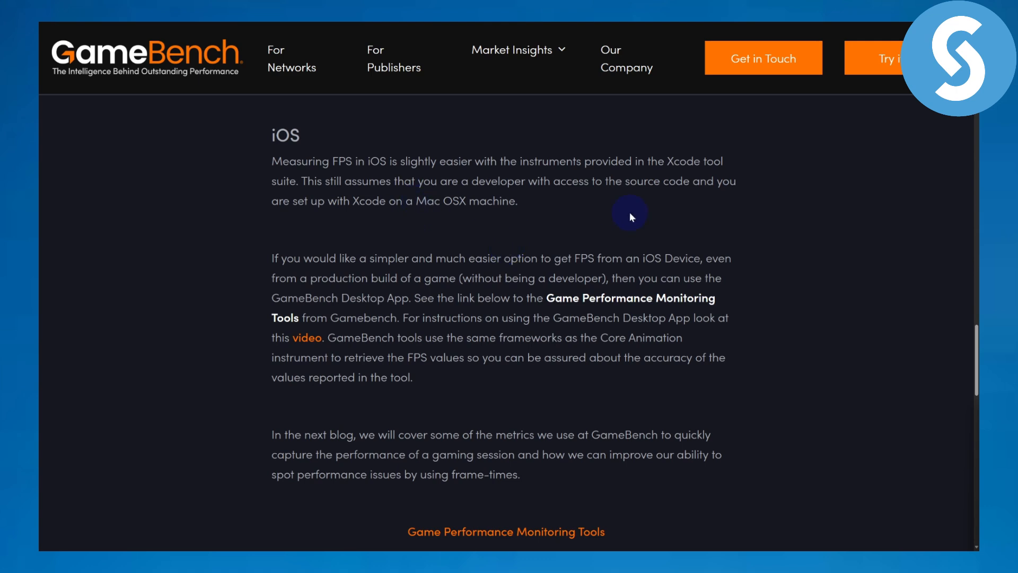
mouse_move(563, 297)
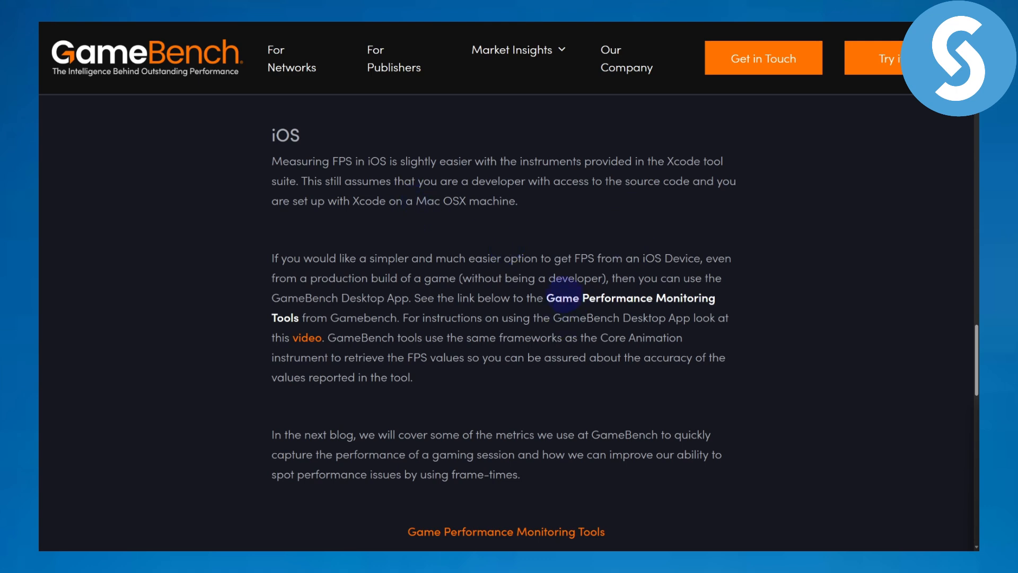
drag(547, 298, 719, 298)
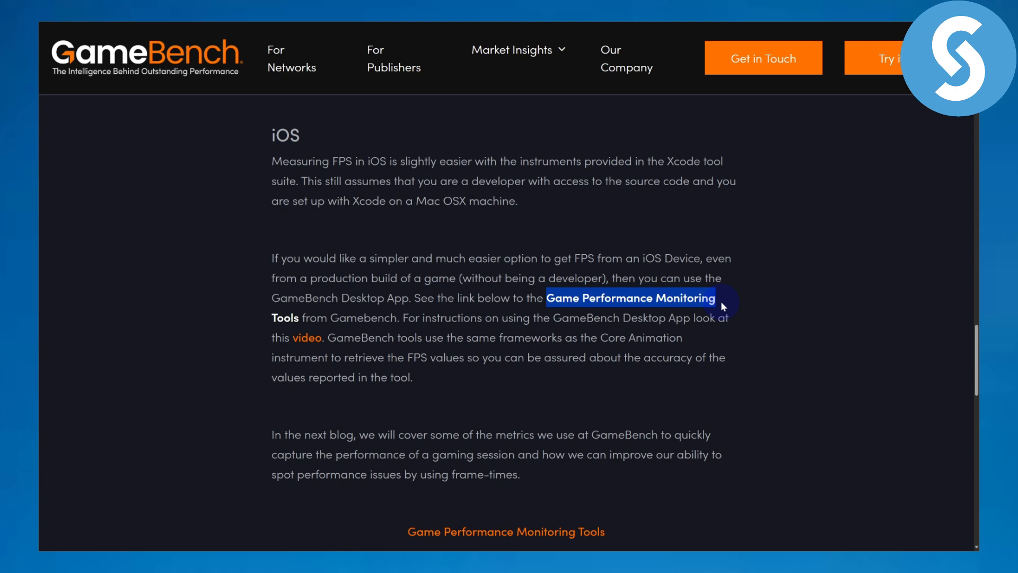